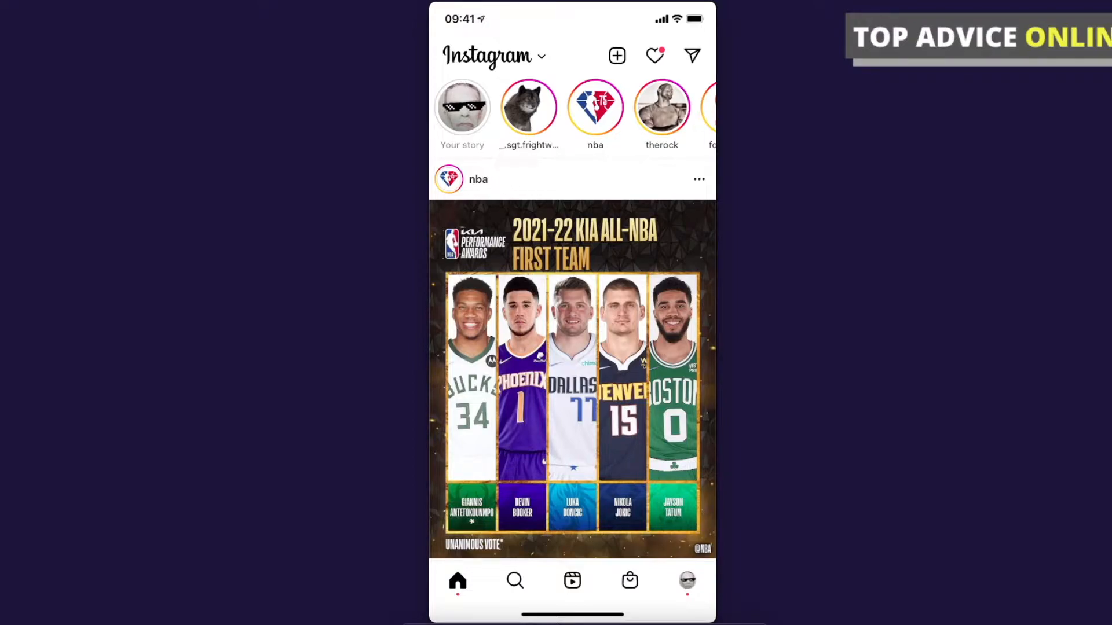
# Scroll the feed up, then open your own profile from the bottom navigation bar.
pyautogui.scroll(3)
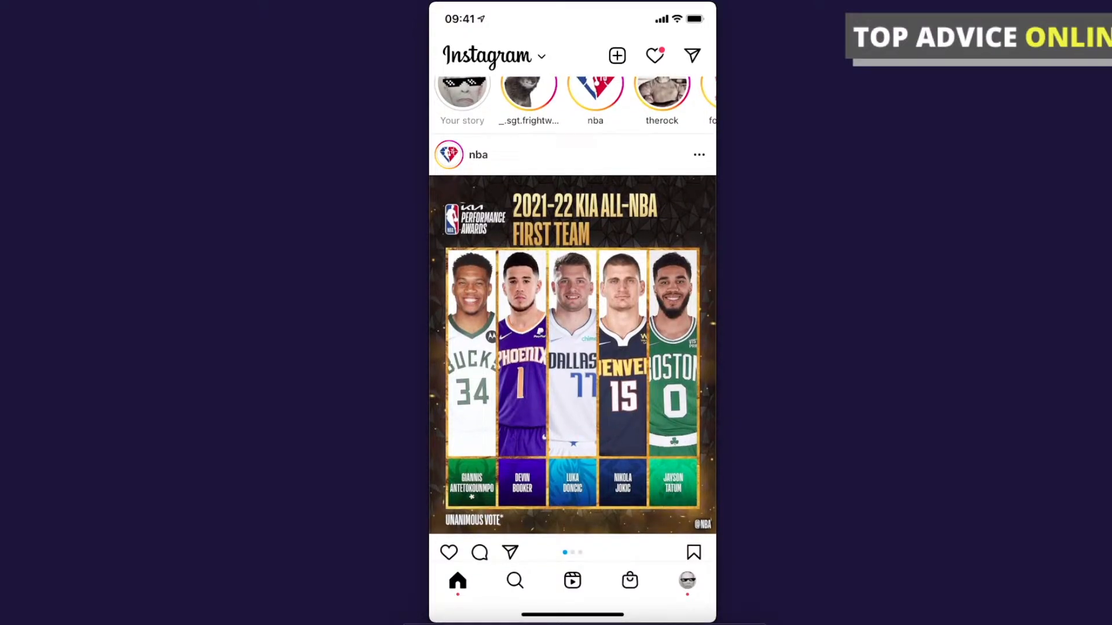
pyautogui.click(686, 580)
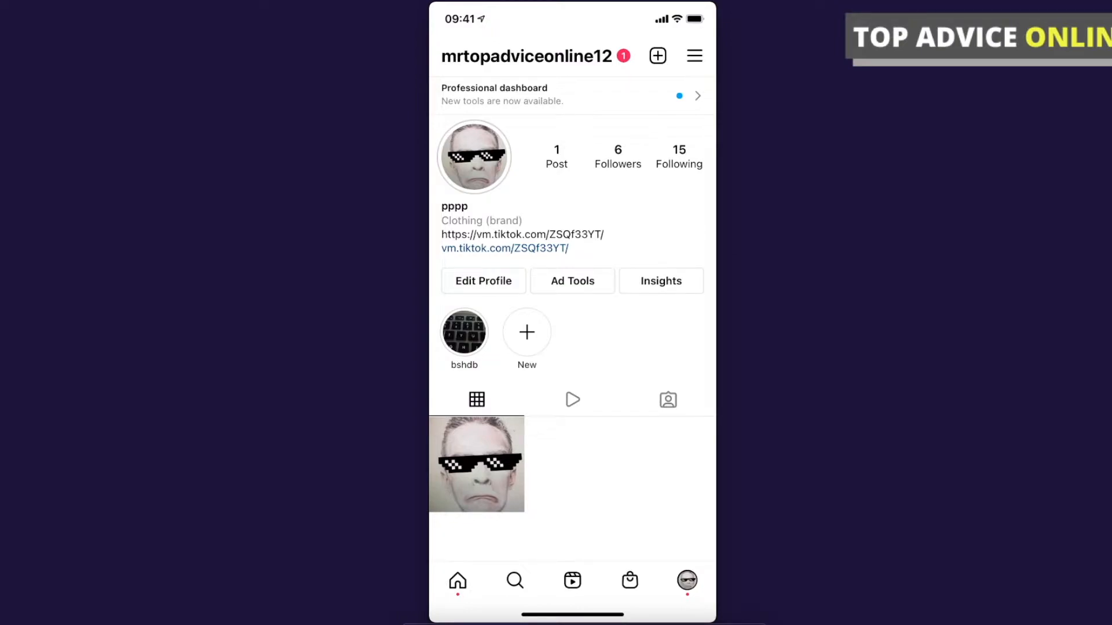
# Open Account settings through the hamburger menu and Settings.
pyautogui.click(693, 56)
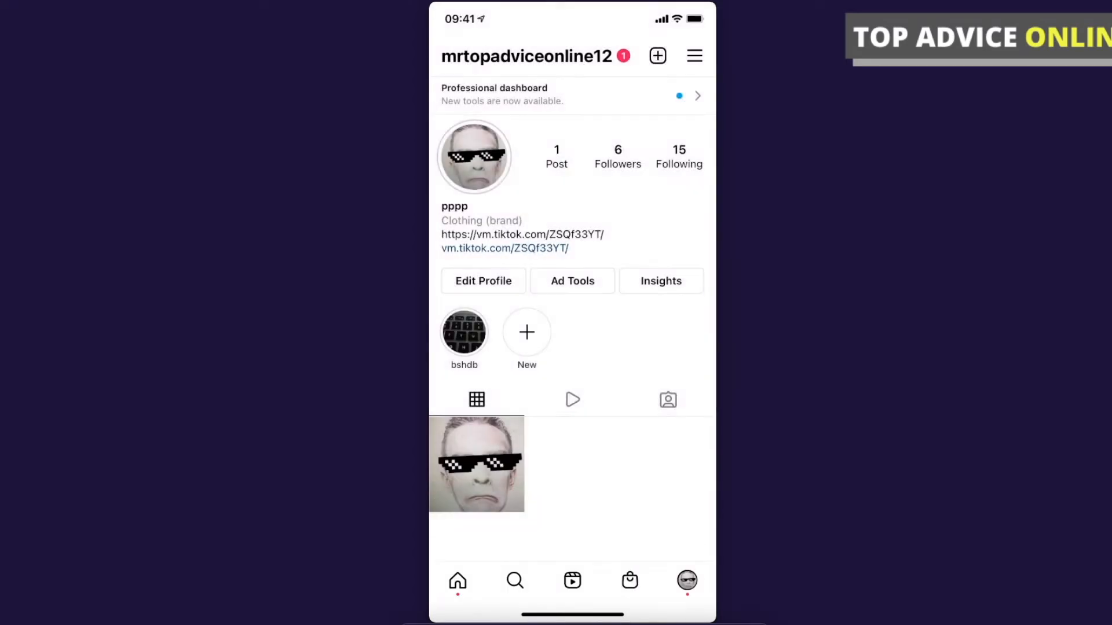
pyautogui.click(694, 55)
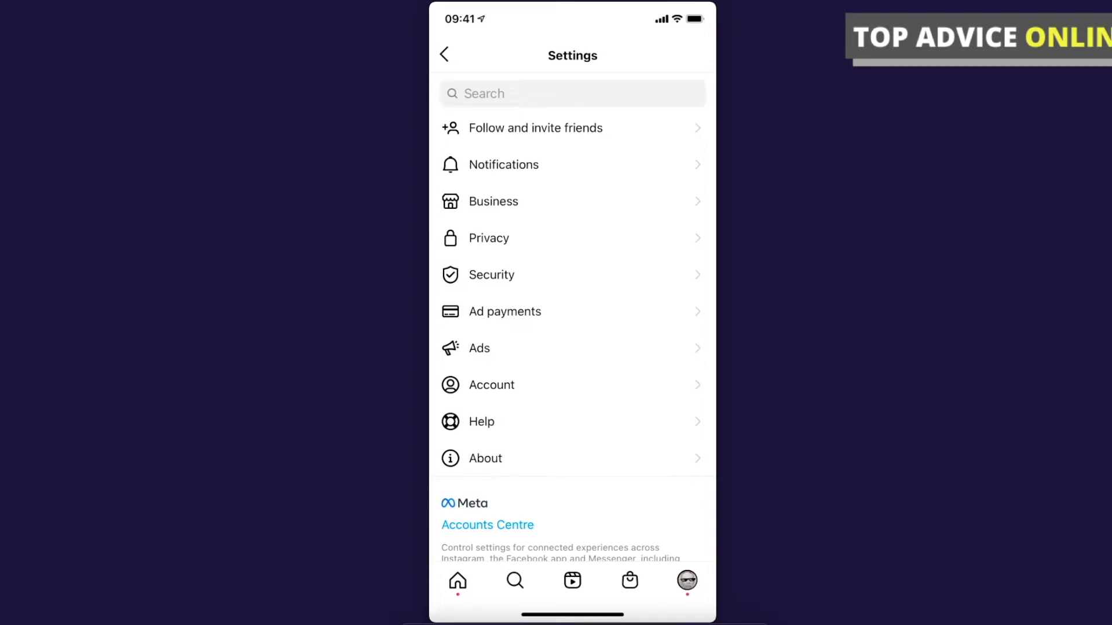
pyautogui.click(490, 385)
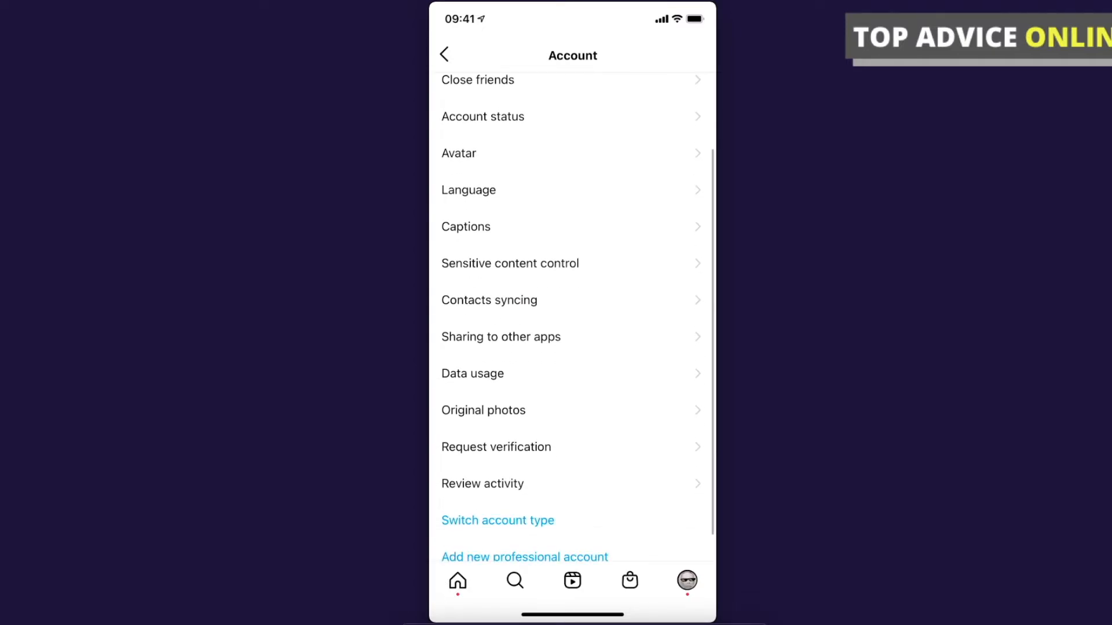
# Open Sensitive content control from the Account settings list.
pyautogui.click(509, 262)
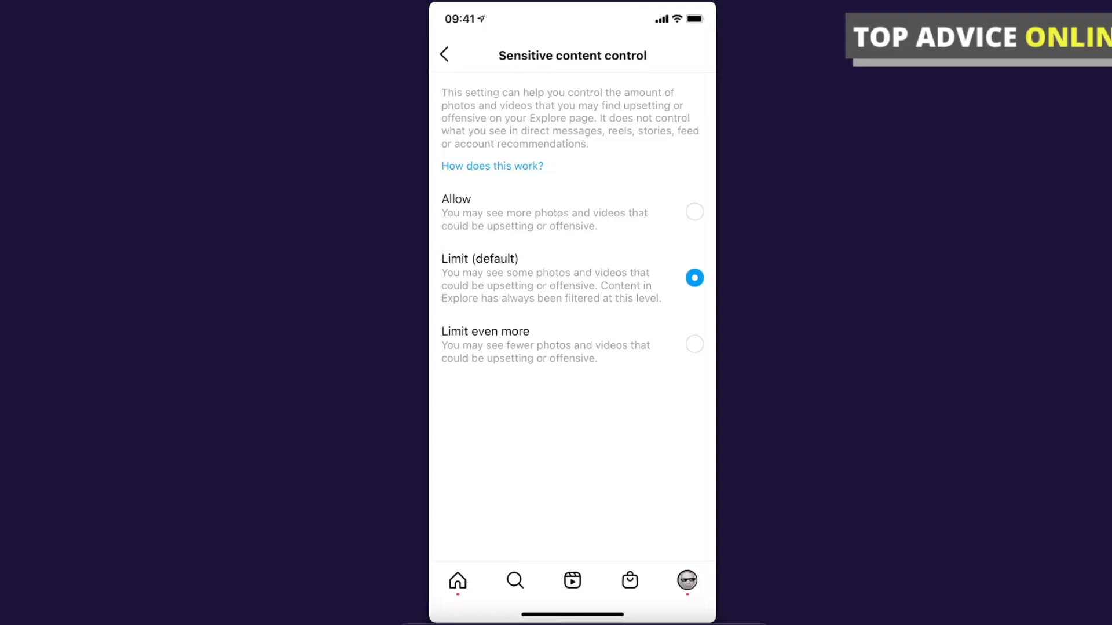
# Select Allow and confirm OK in the 'Allow sensitive content?' dialog.
pyautogui.click(695, 211)
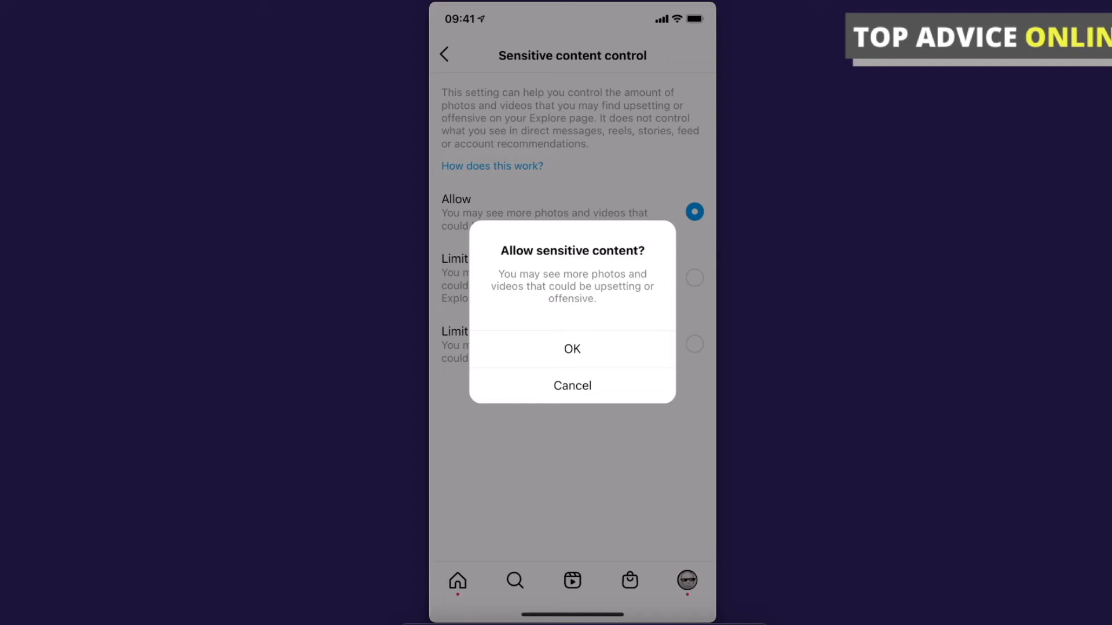
pyautogui.click(572, 348)
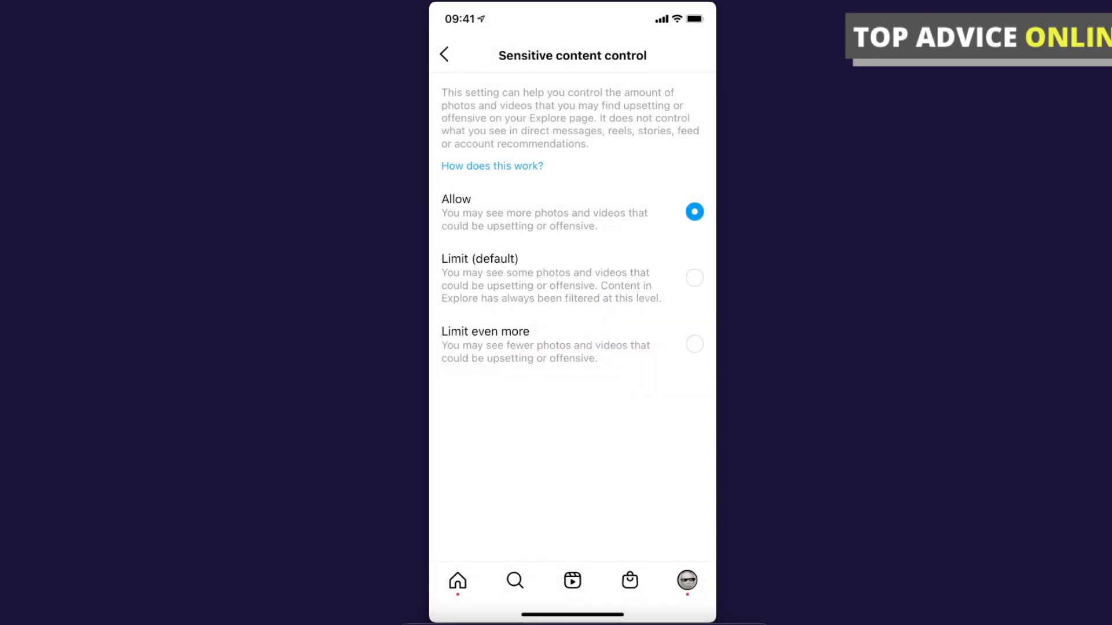